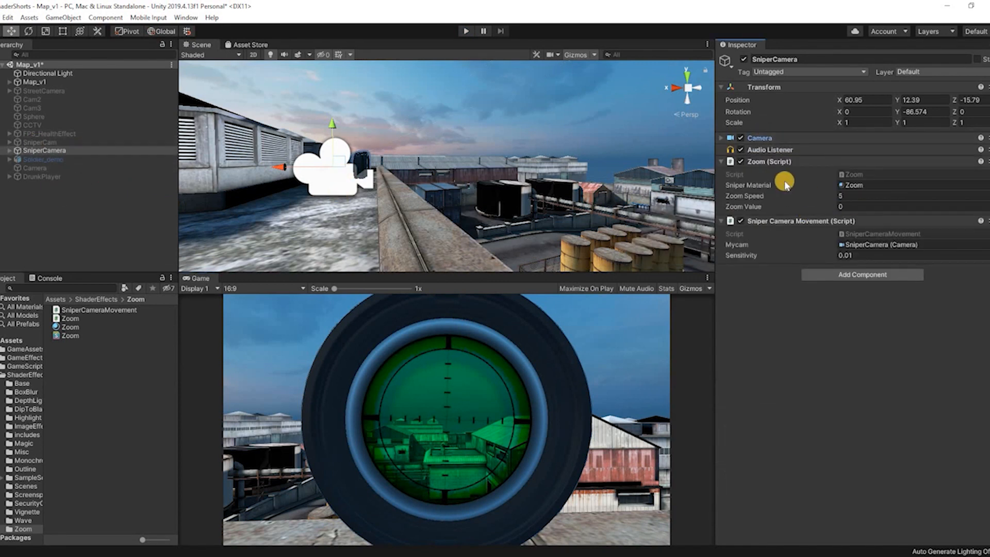
pyautogui.moveTo(558, 370)
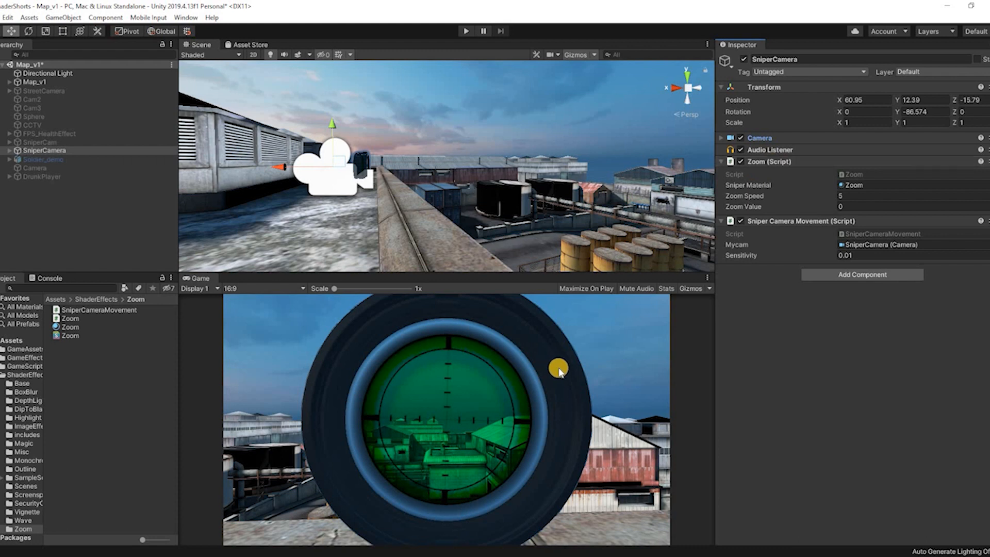
pyautogui.moveTo(805, 221)
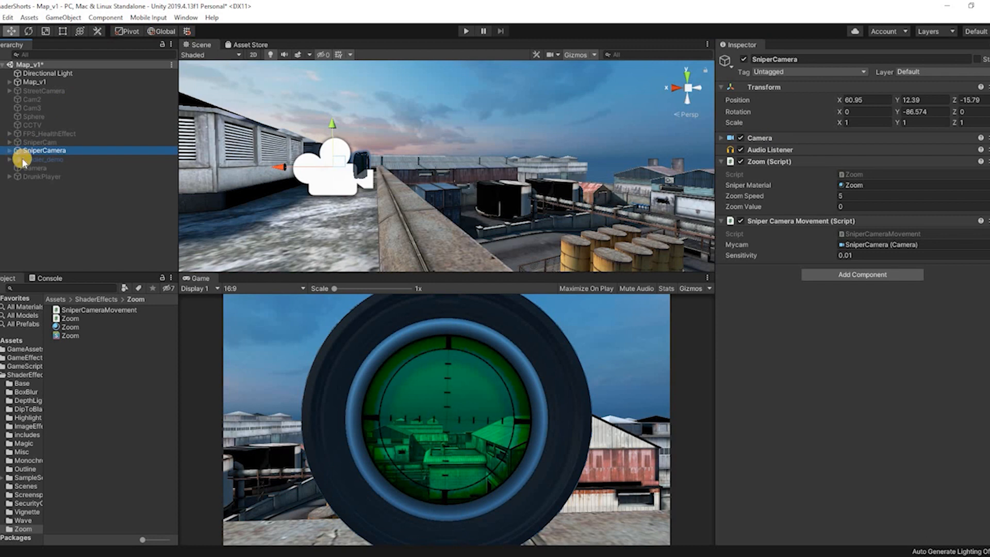
# Select SniperCamera in the Hierarchy and expand it to show the Sniper model parts.
pyautogui.click(9, 150)
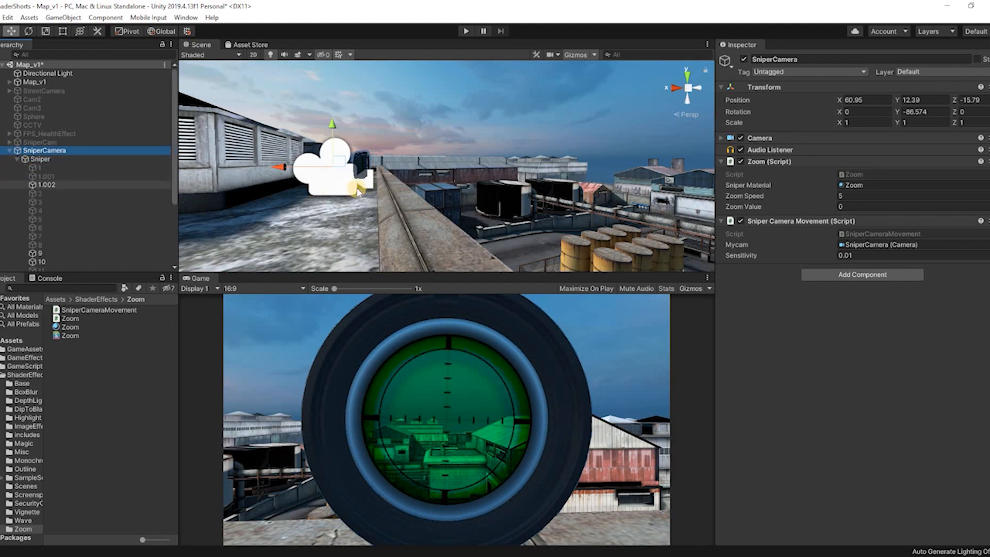
pyautogui.click(47, 184)
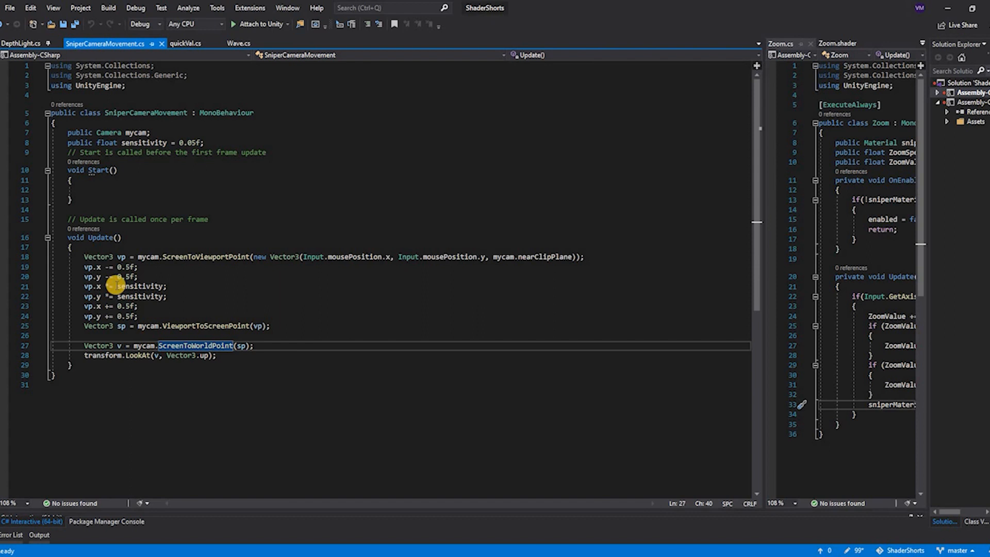
# Highlight every use of 'sensitivity' in SniperCameraMovement.cs.
pyautogui.doubleClick(139, 285)
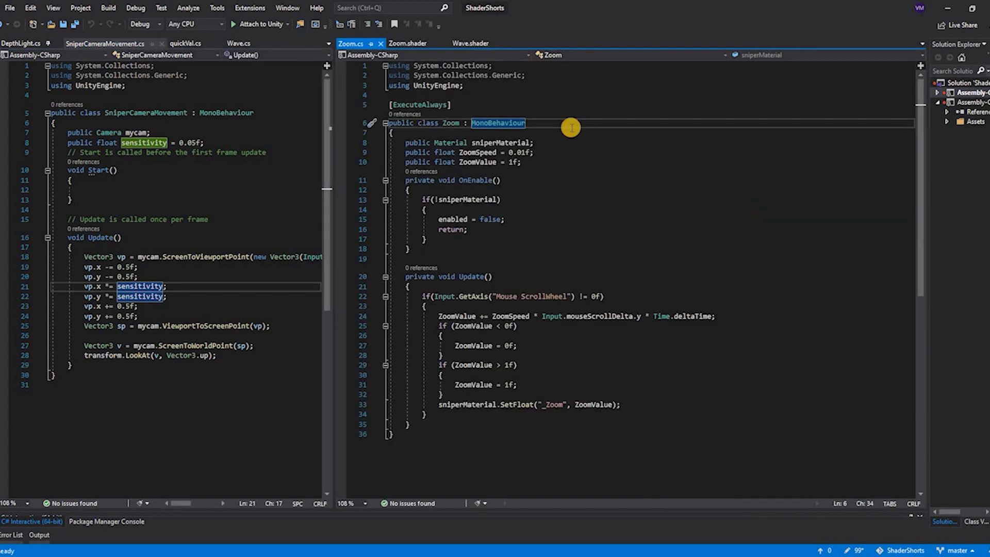
# Point out the Zoom class, its ZoomSpeed and ZoomValue fields, and highlight every ZoomValue use.
pyautogui.click(532, 153)
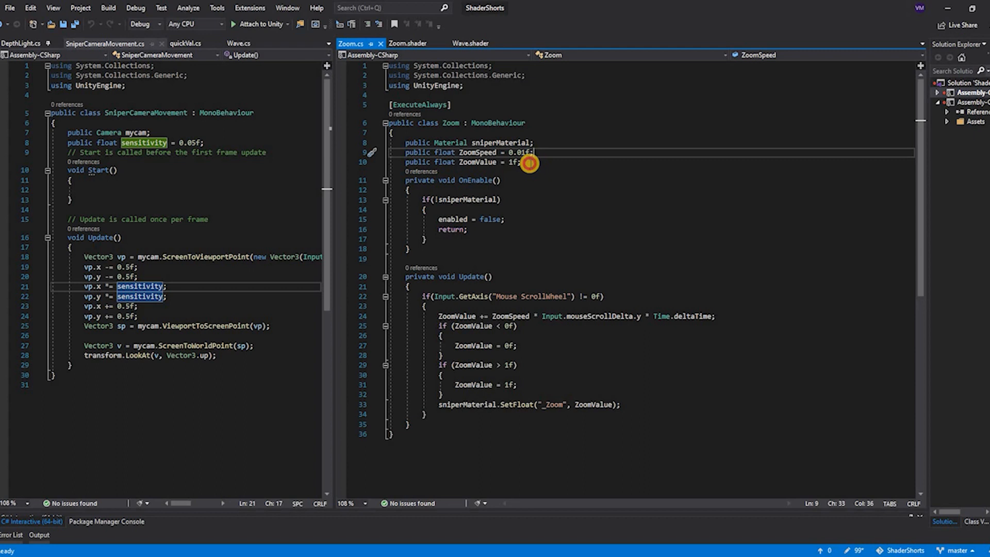
pyautogui.click(519, 162)
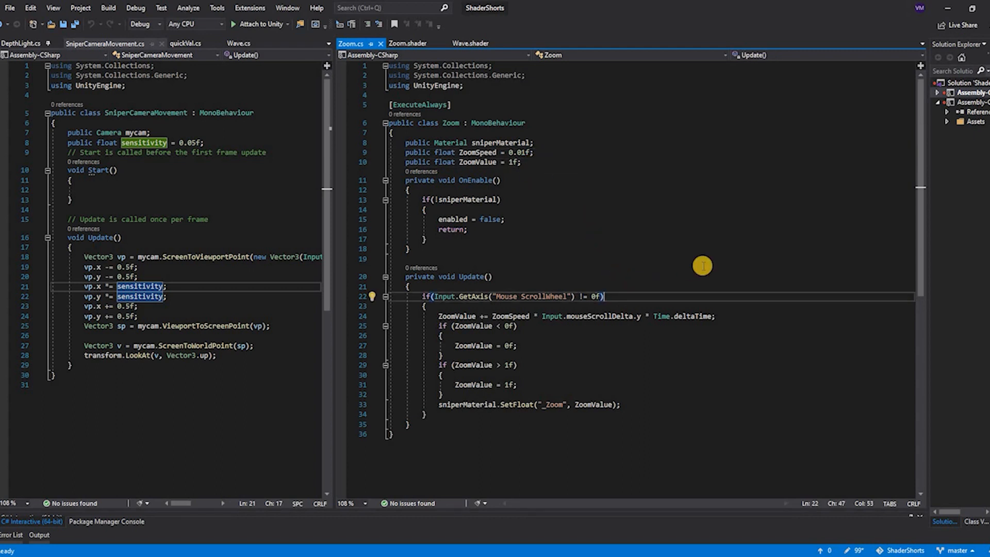
pyautogui.moveTo(611, 315)
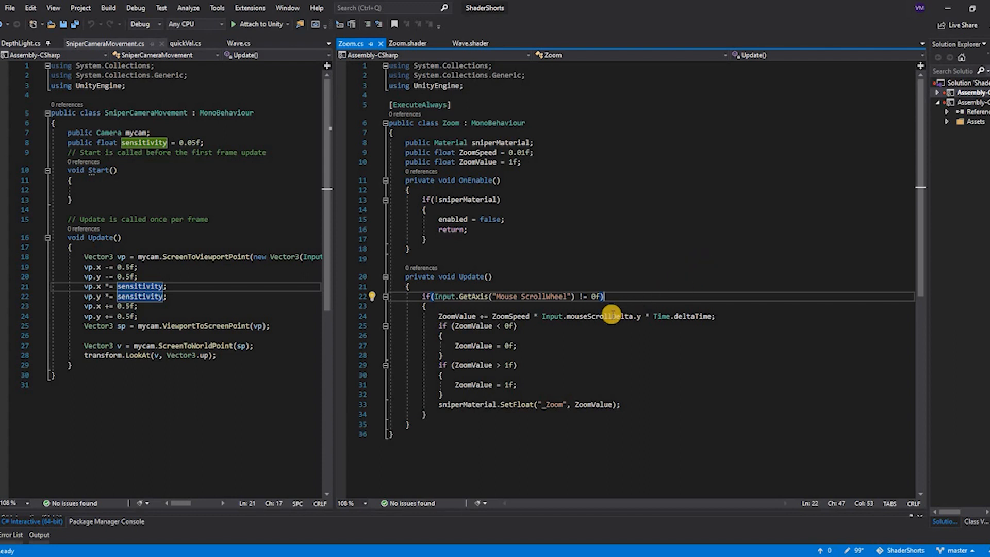
pyautogui.click(464, 315)
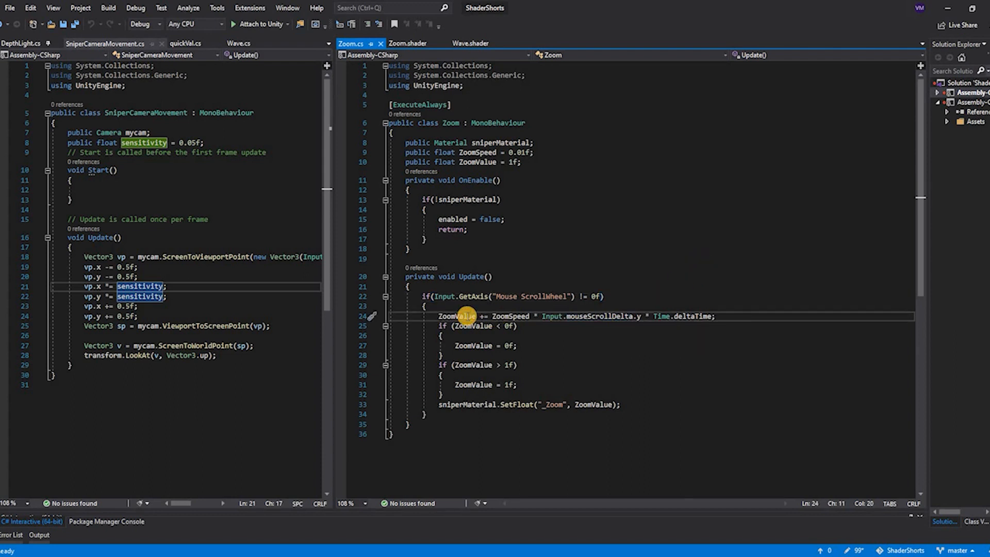
pyautogui.doubleClick(457, 315)
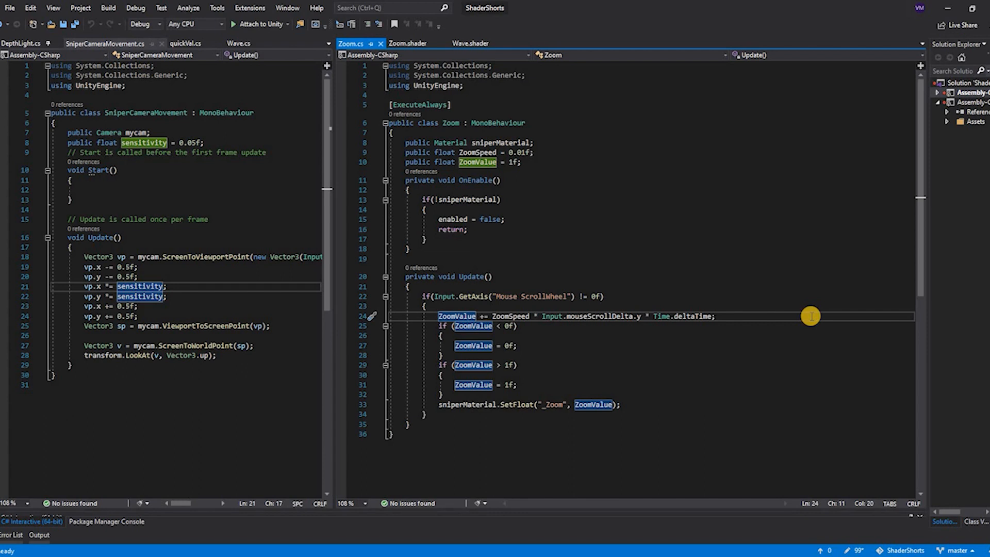
pyautogui.moveTo(679, 345)
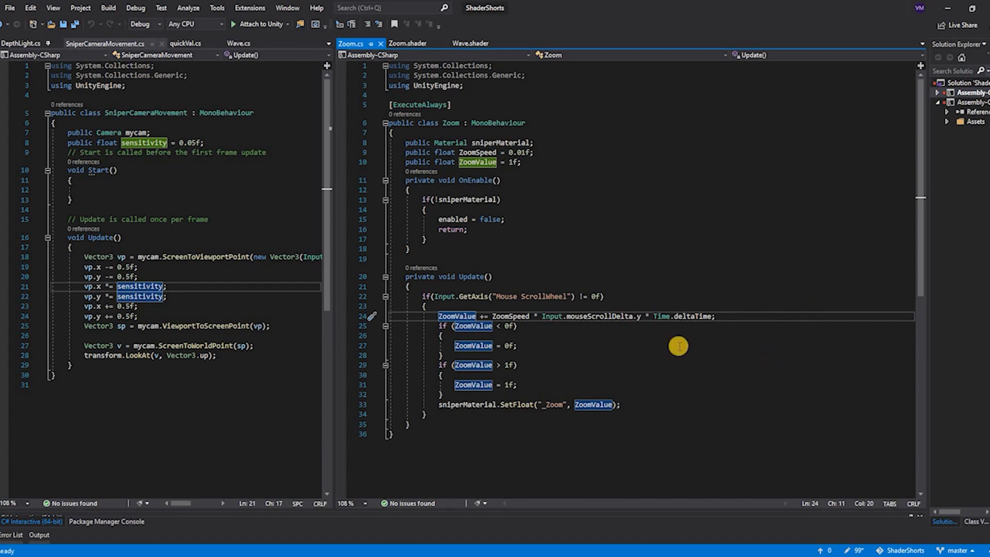
pyautogui.moveTo(738, 396)
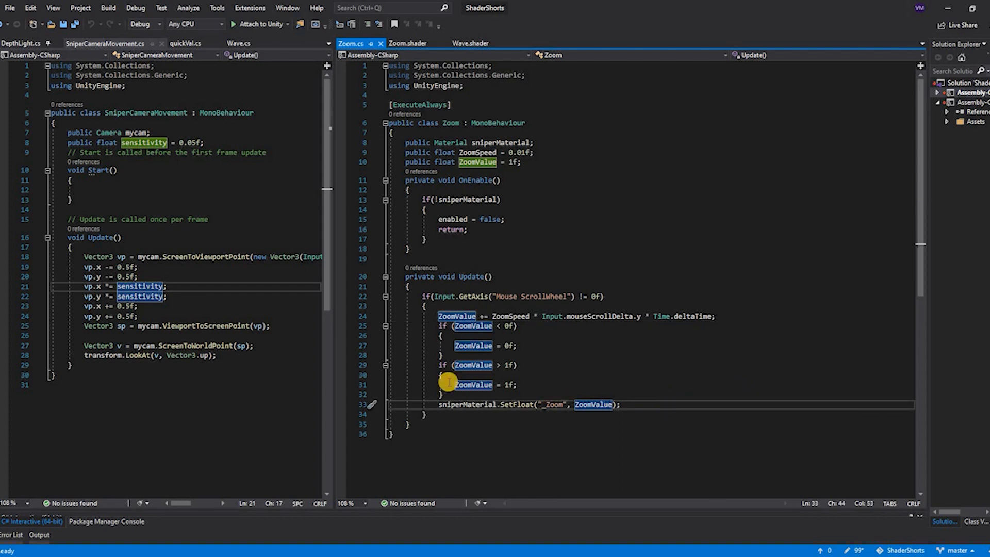
# Switch the right-hand editor from Zoom.cs to the Zoom.shader file.
pyautogui.click(408, 43)
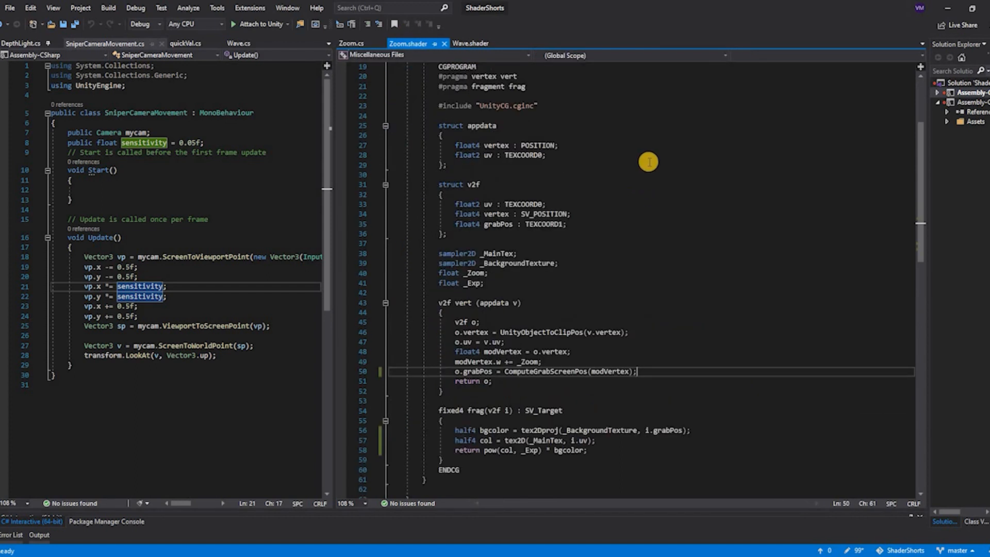
pyautogui.scroll(3)
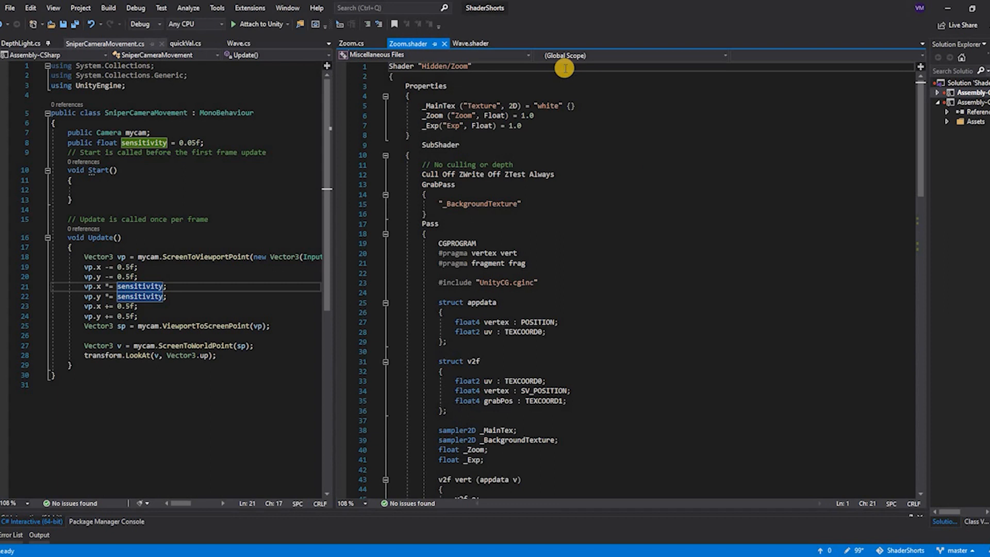
pyautogui.moveTo(592, 131)
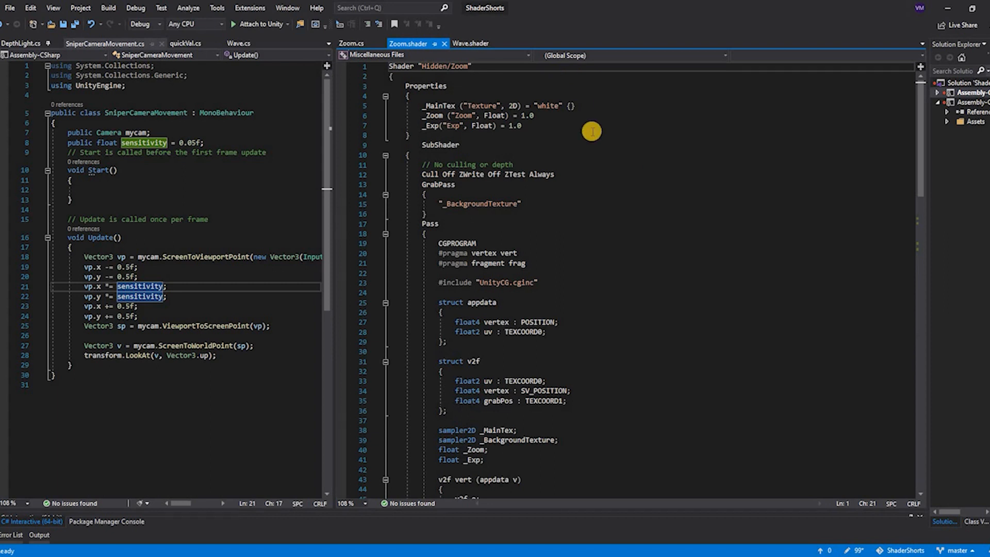
pyautogui.moveTo(415, 503)
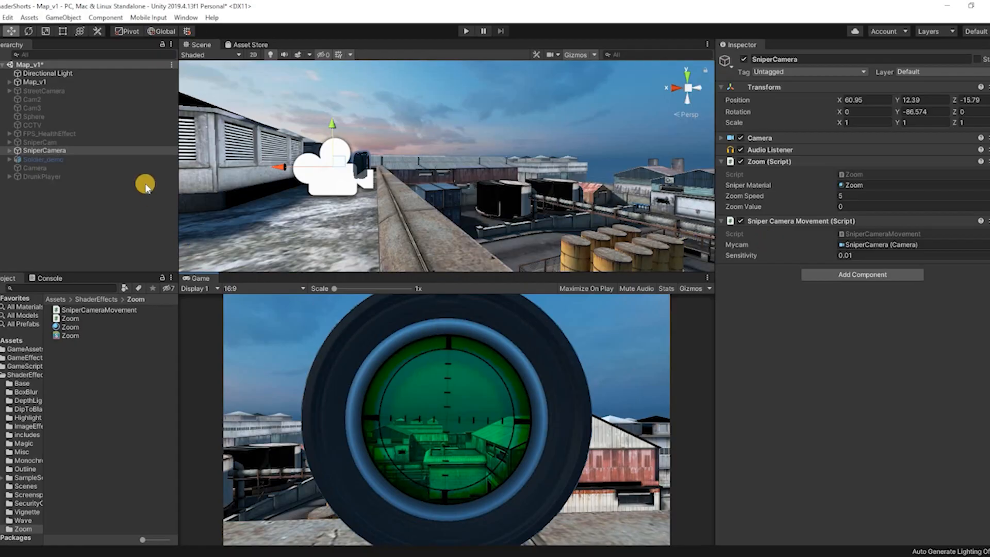
pyautogui.click(10, 151)
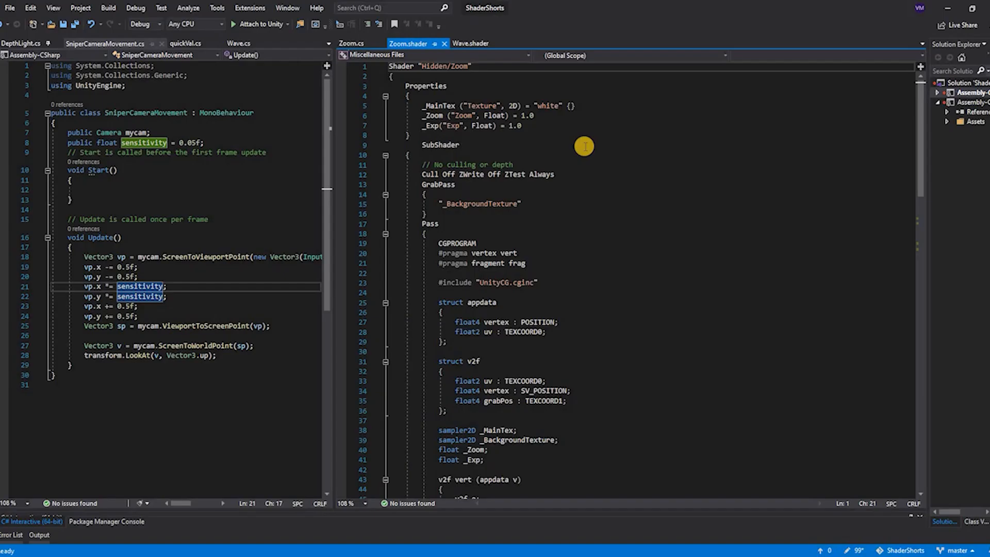
pyautogui.click(456, 184)
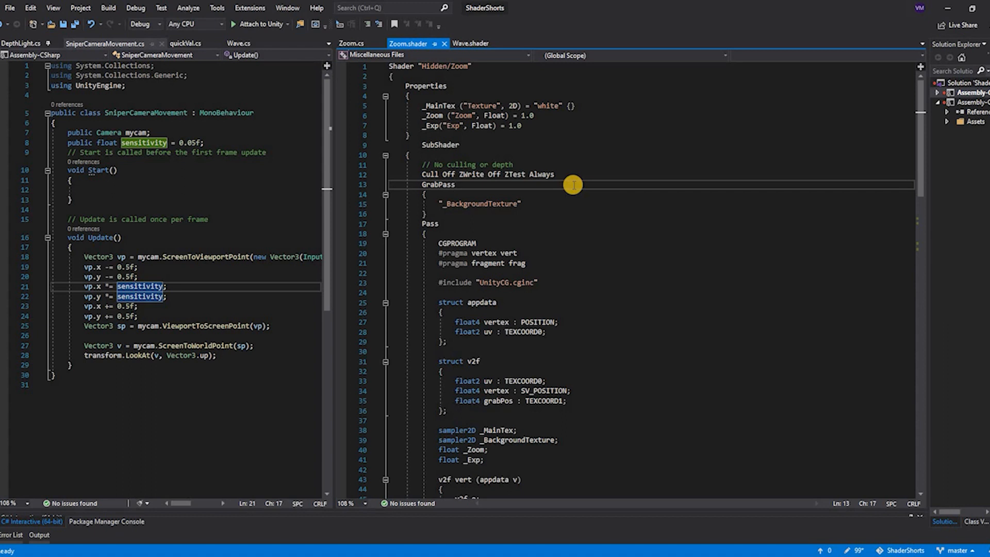
pyautogui.click(455, 184)
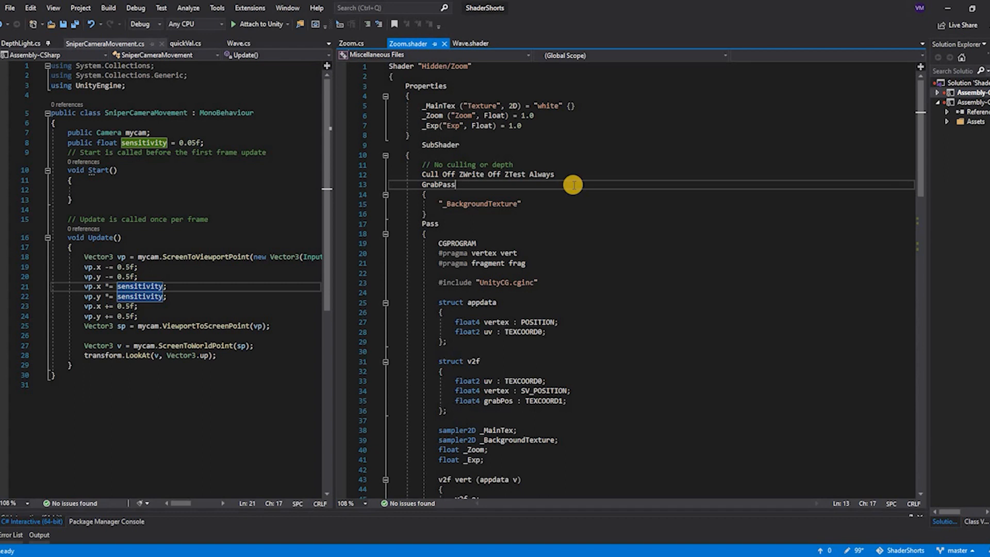
pyautogui.moveTo(479, 225)
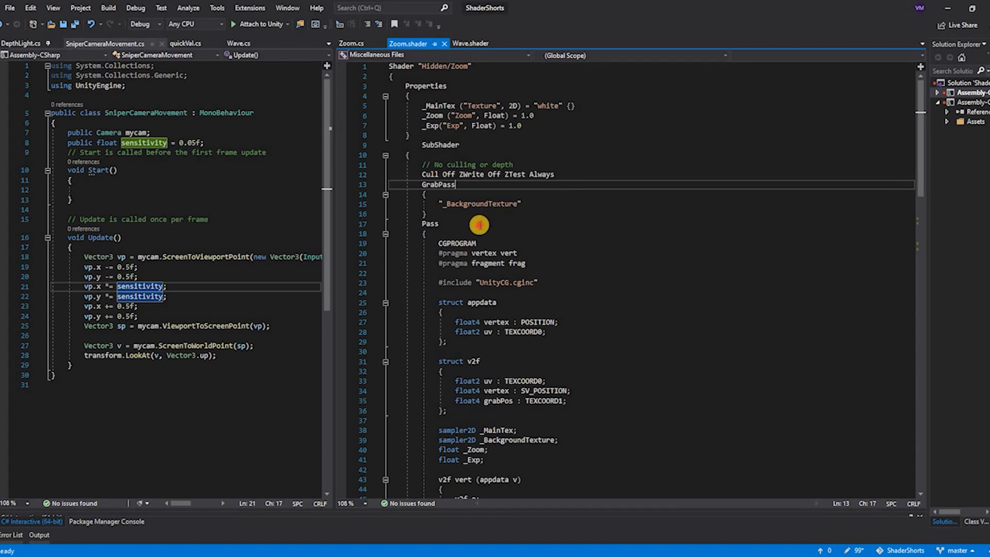
pyautogui.scroll(-3)
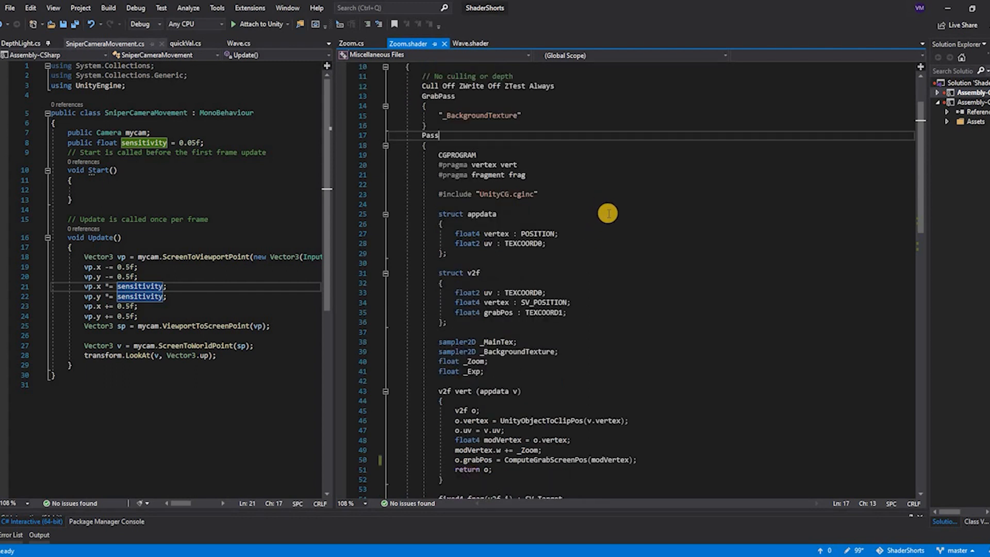
pyautogui.scroll(-3)
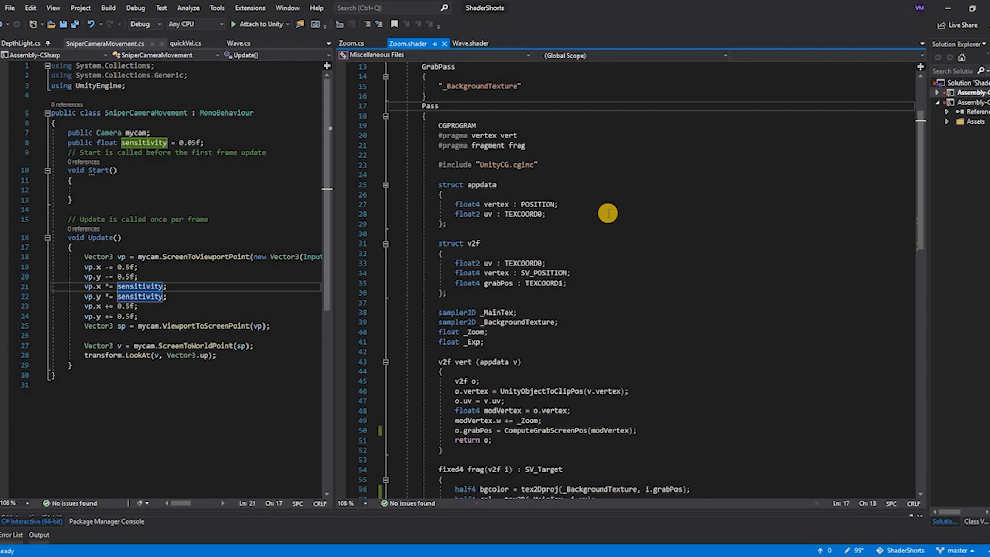
pyautogui.moveTo(613, 214)
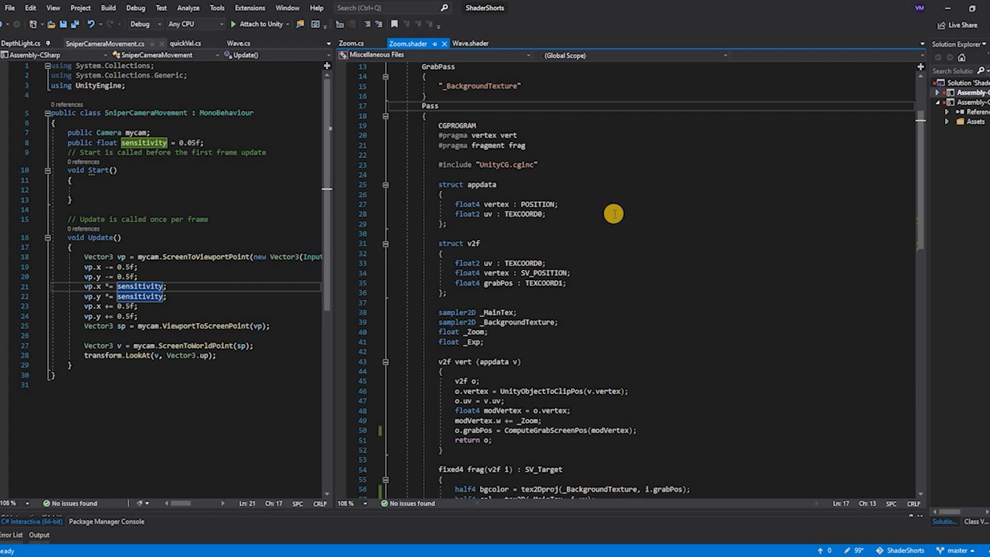
pyautogui.scroll(-3)
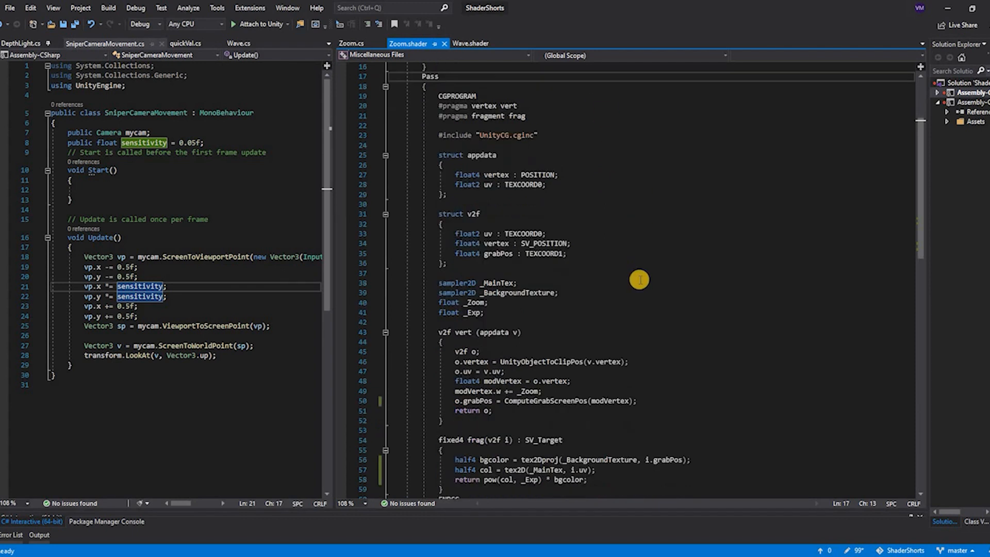
pyautogui.scroll(-3)
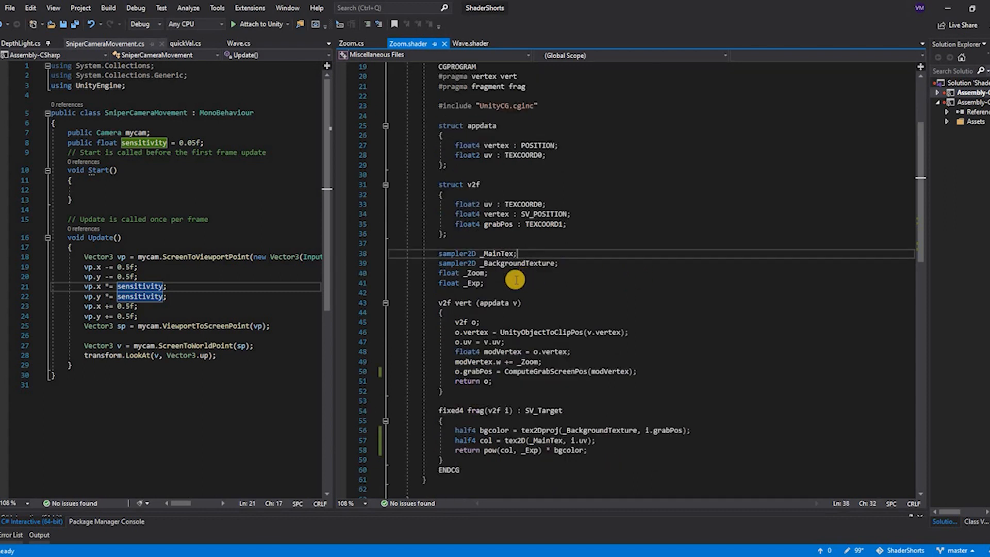
pyautogui.moveTo(597, 253)
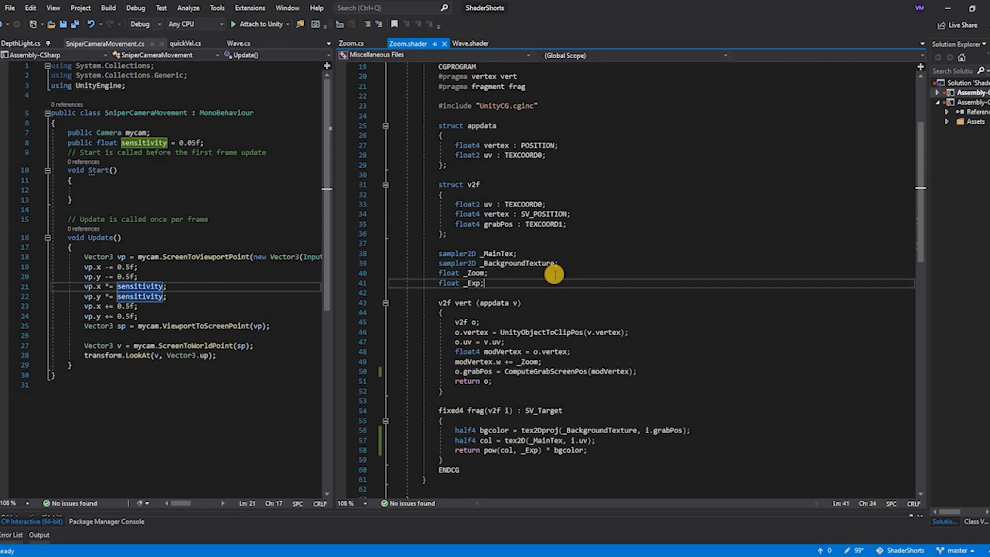
pyautogui.scroll(-3)
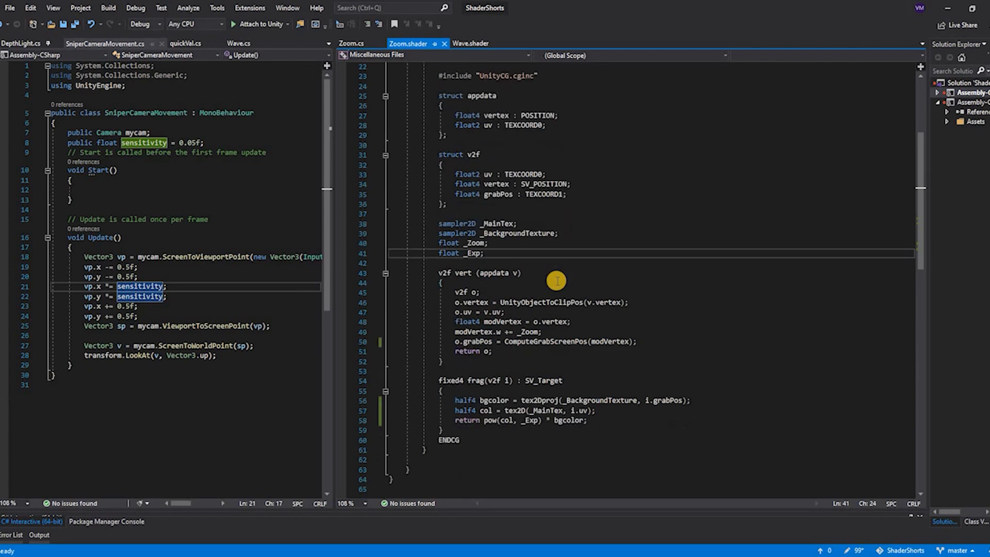
pyautogui.scroll(3)
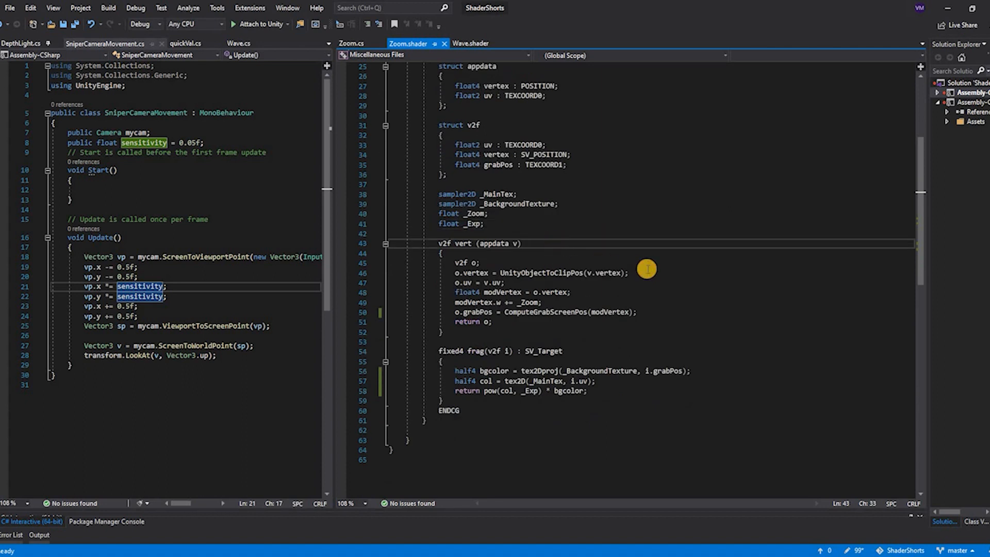
pyautogui.click(648, 272)
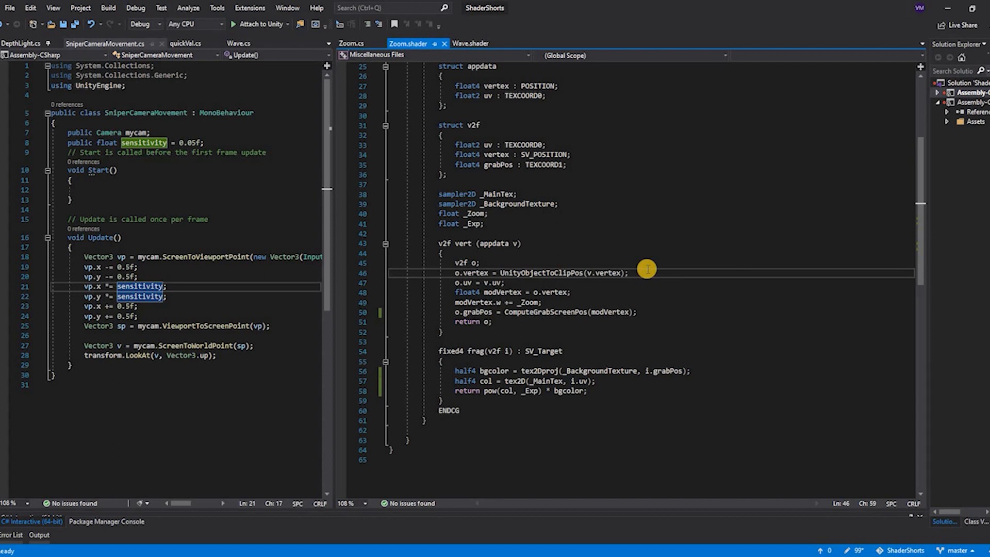
pyautogui.click(628, 272)
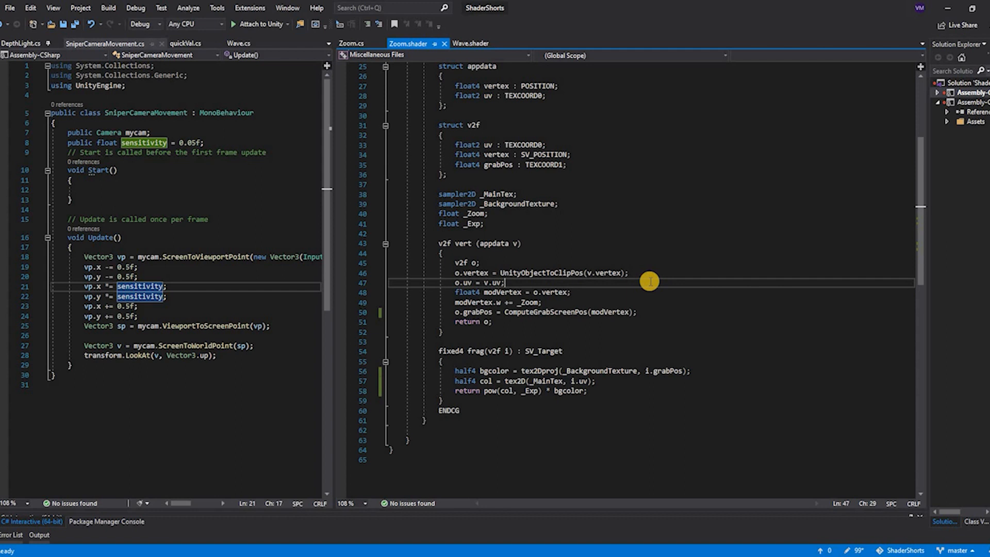
pyautogui.click(643, 292)
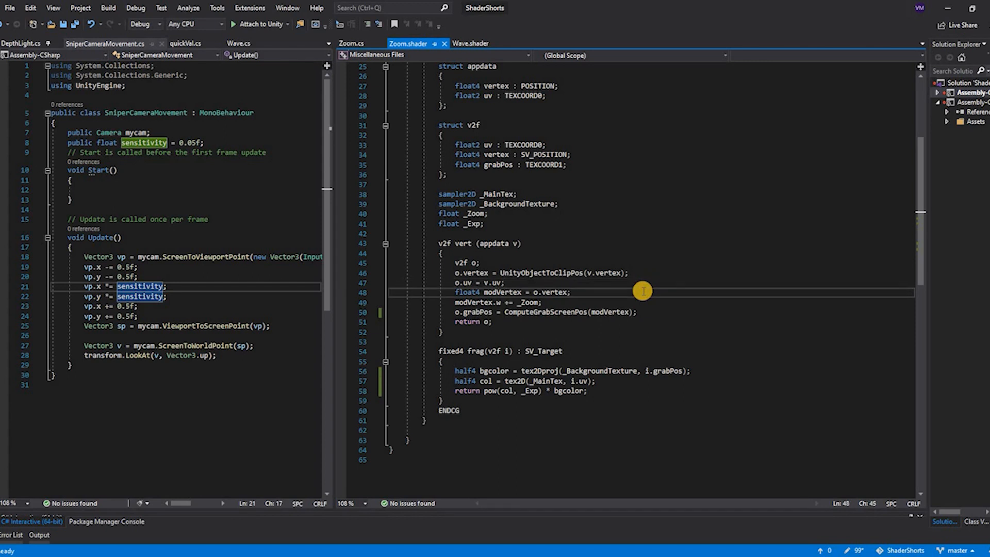
pyautogui.moveTo(595, 295)
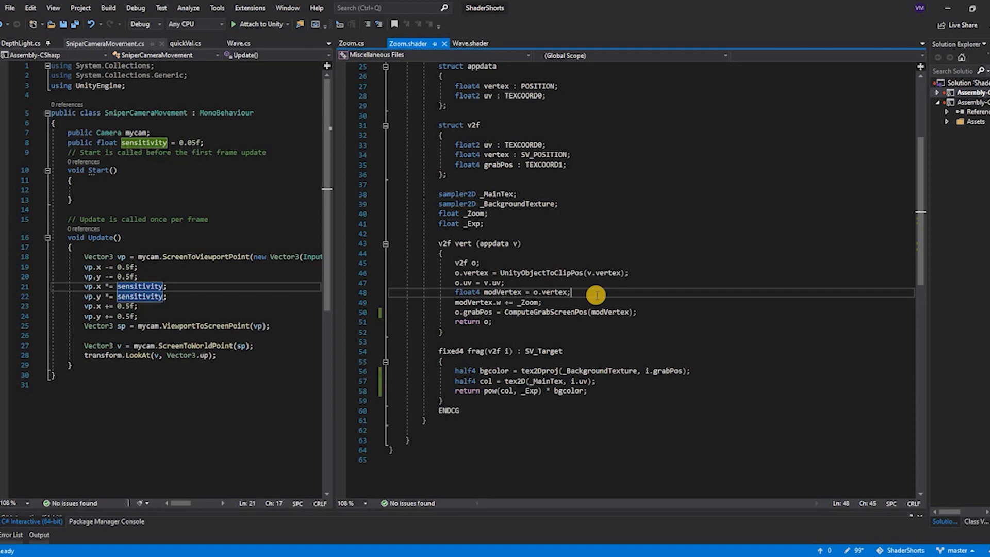
pyautogui.moveTo(552, 308)
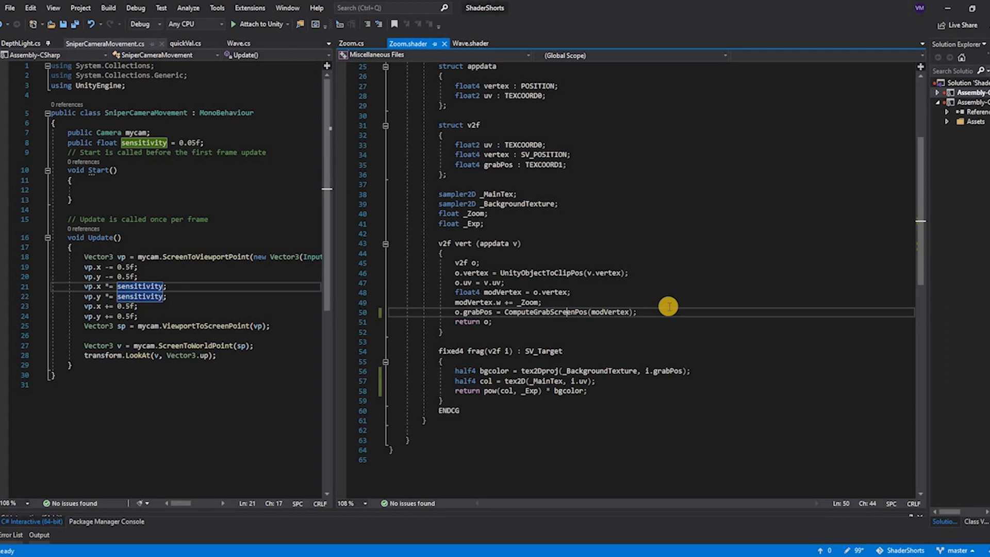
pyautogui.click(541, 303)
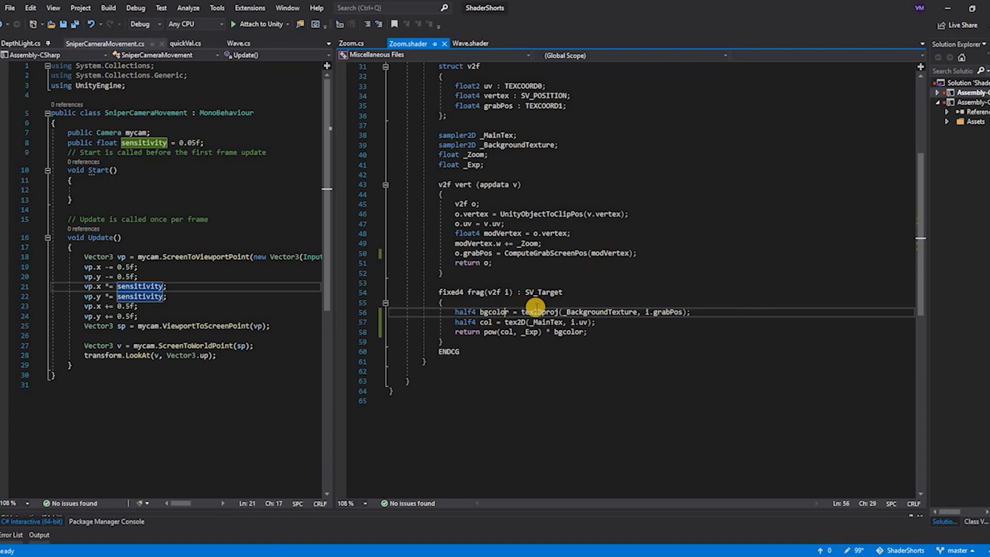
pyautogui.moveTo(574, 311)
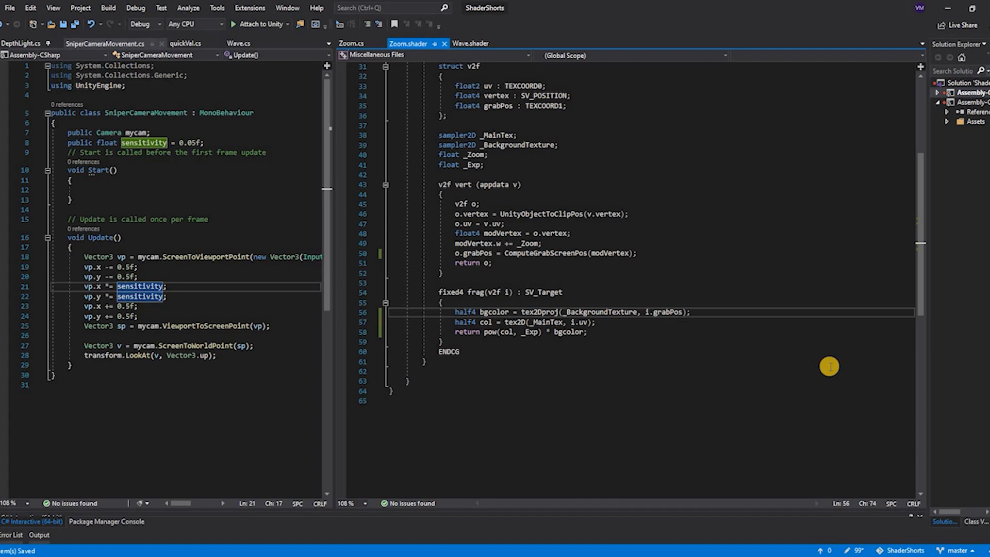
# Keep the frag function's 'return bg' line and save the Zoom shader.
pyautogui.write('return bg')
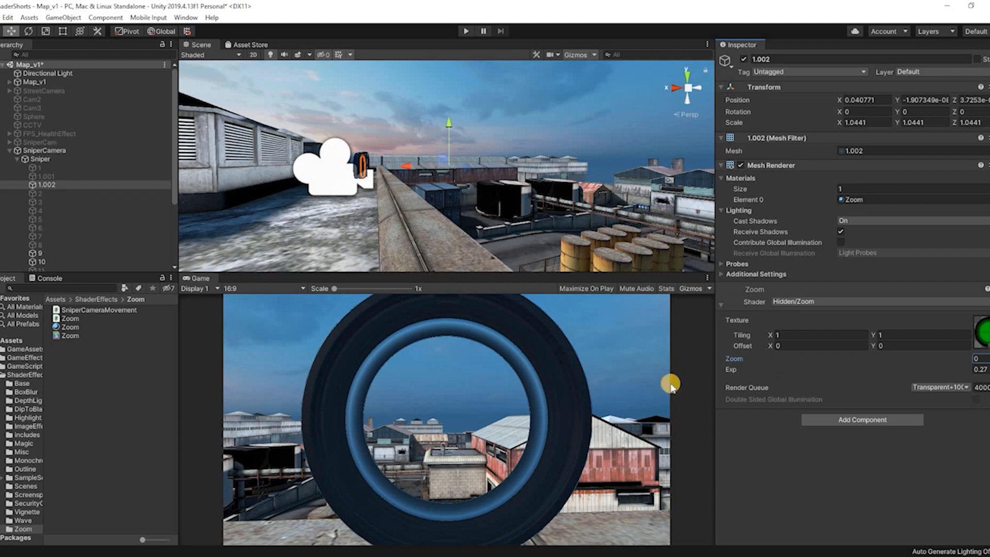
pyautogui.moveTo(899, 382)
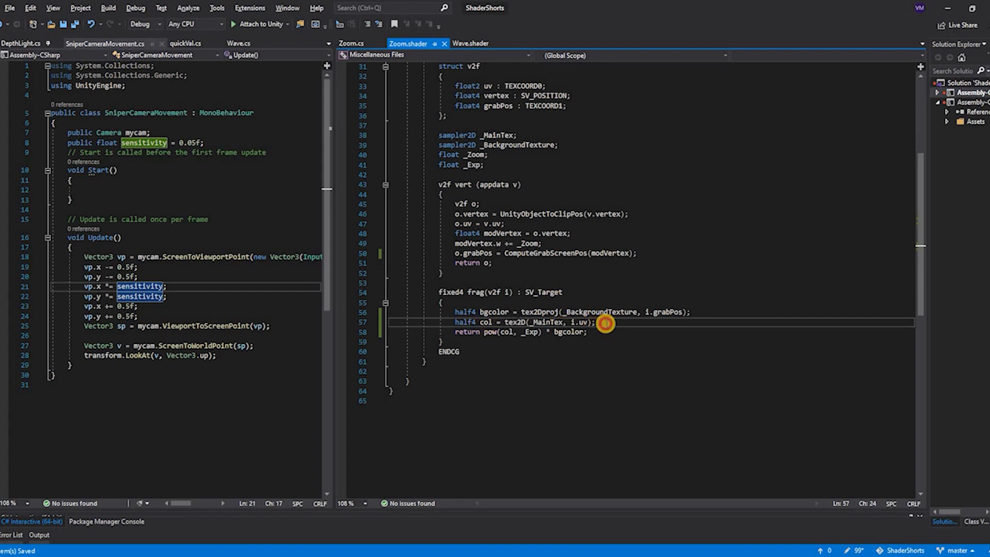
pyautogui.click(586, 333)
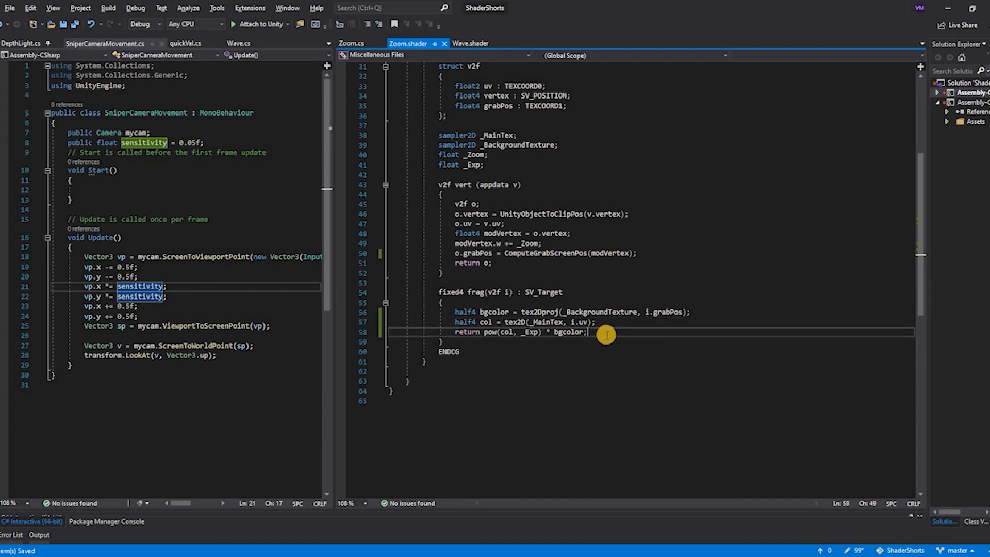
pyautogui.moveTo(509, 331)
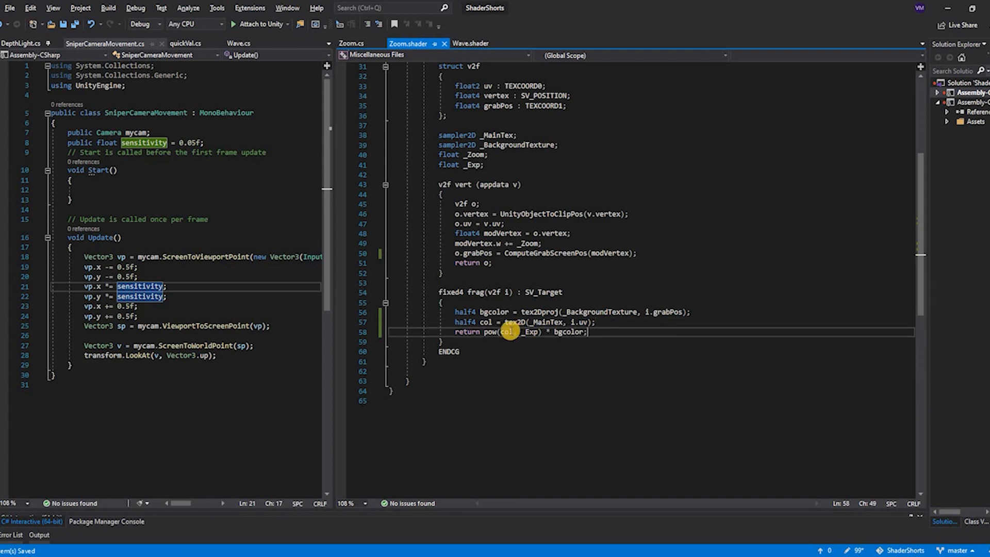
pyautogui.moveTo(561, 332)
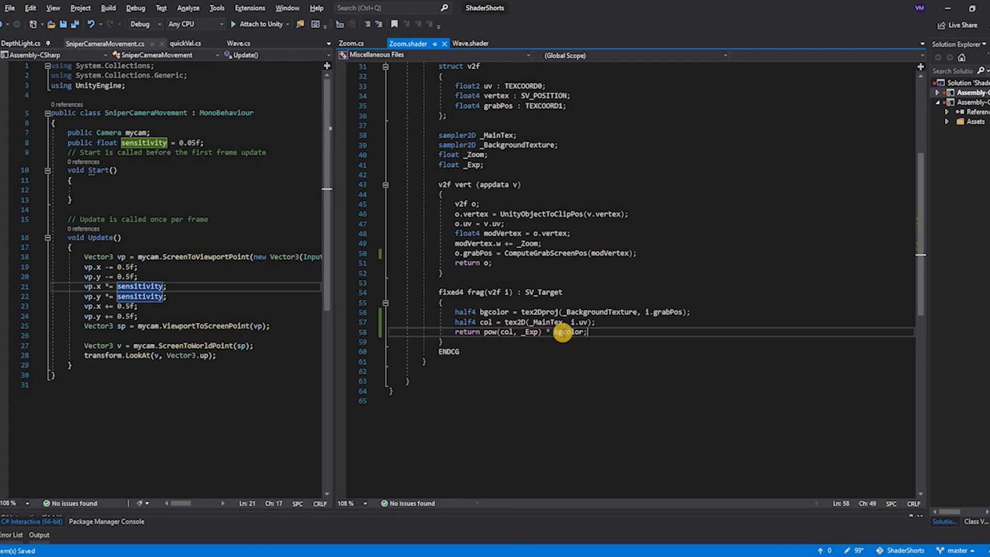